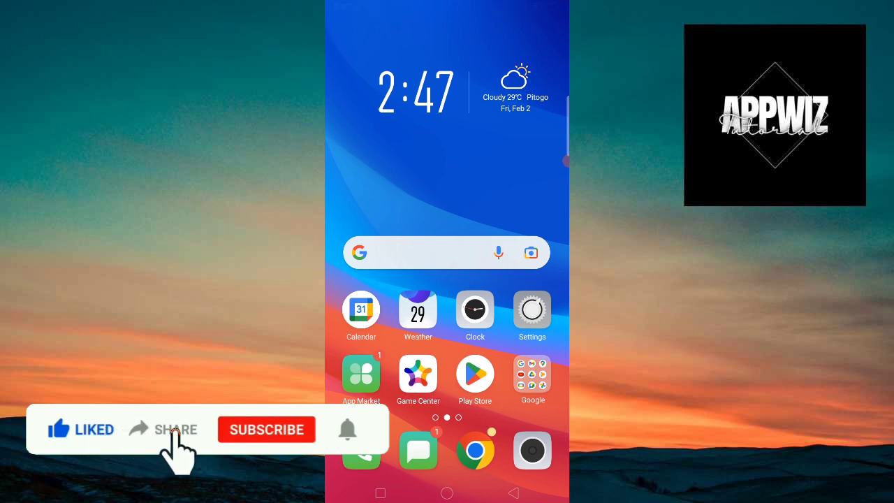
- Launch Google Play Store from the home screen to its Apps home page
{"action": "left_click", "coordinate": [266, 429]}
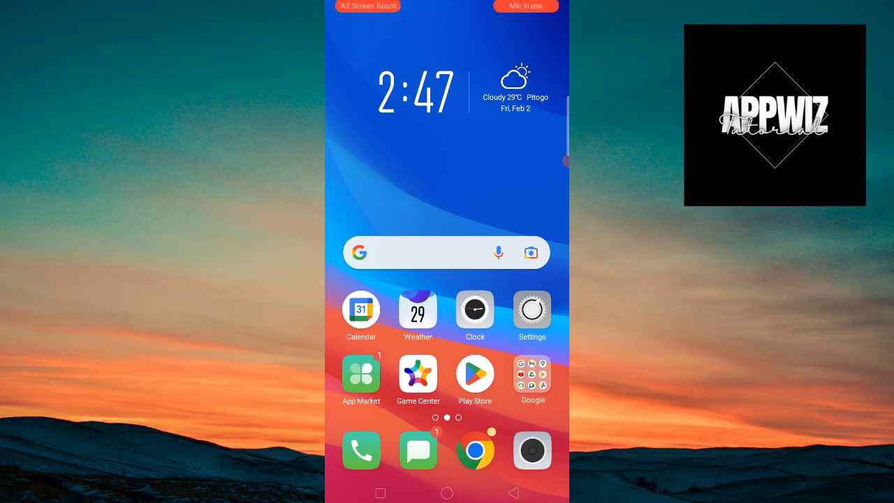
{"action": "left_click", "coordinate": [474, 373]}
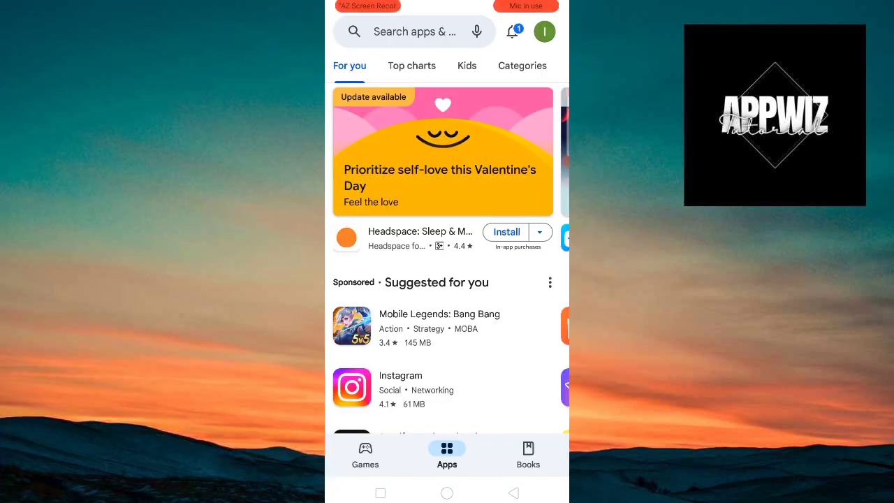
- Go to Payments & subscriptions through the profile avatar menu
{"action": "left_click", "coordinate": [544, 32]}
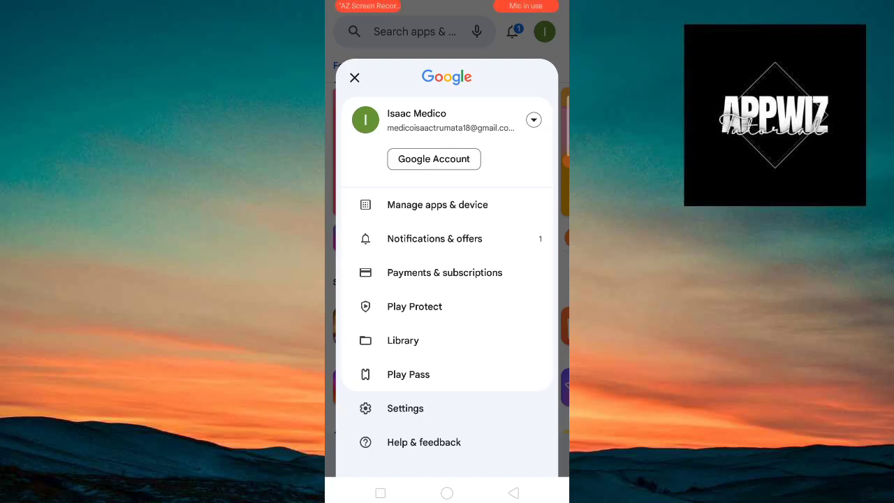
{"action": "left_click", "coordinate": [444, 272]}
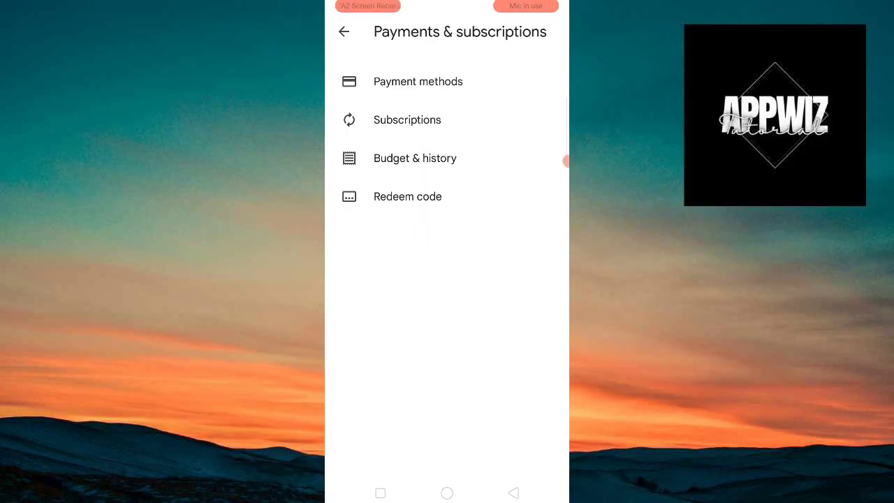
- Open the Subscriptions list from Payments & subscriptions
{"action": "left_click", "coordinate": [407, 120]}
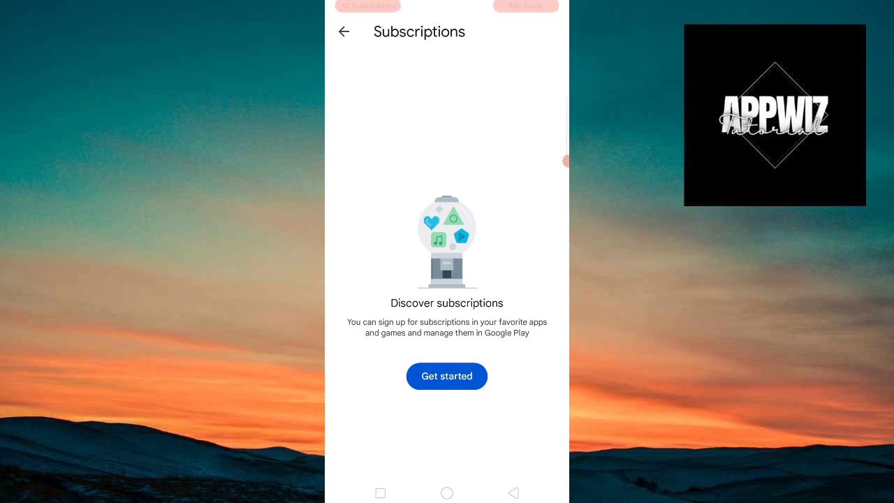
{"action": "left_click", "coordinate": [447, 375]}
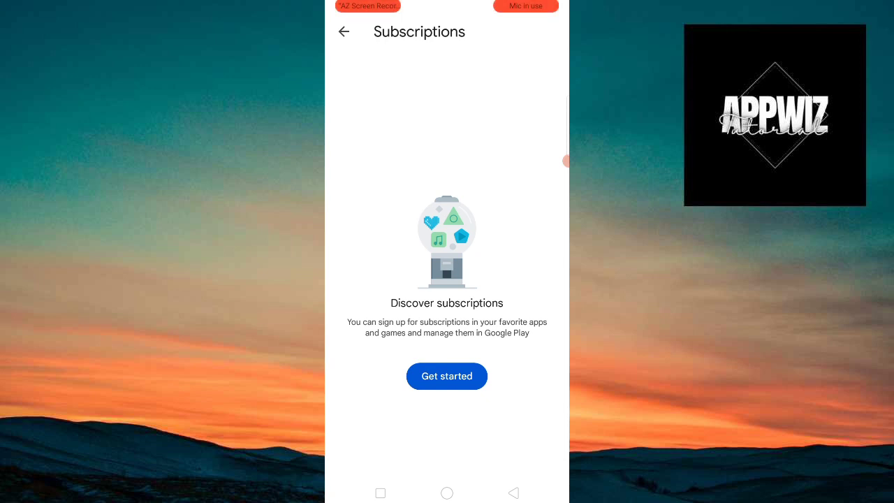
- Tap Remove on the expired ExpressVPN: VPN Fast & Secure entry
{"action": "left_click", "coordinate": [446, 376]}
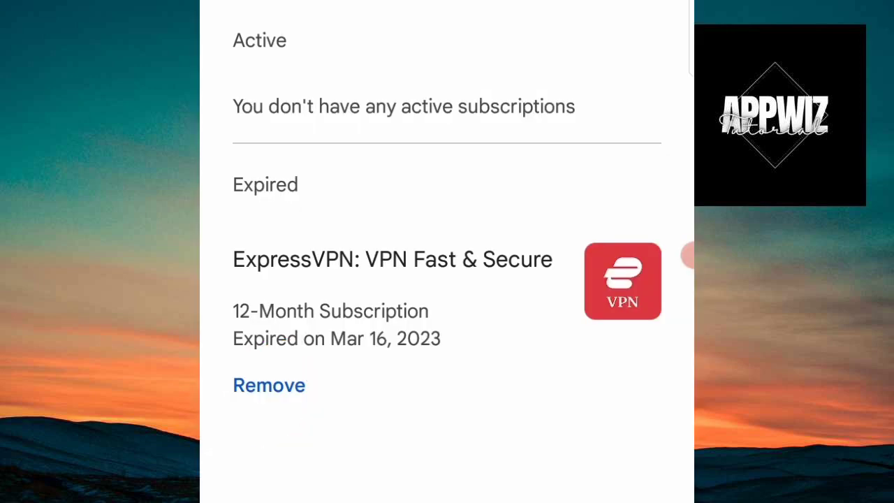
{"action": "left_click", "coordinate": [269, 385]}
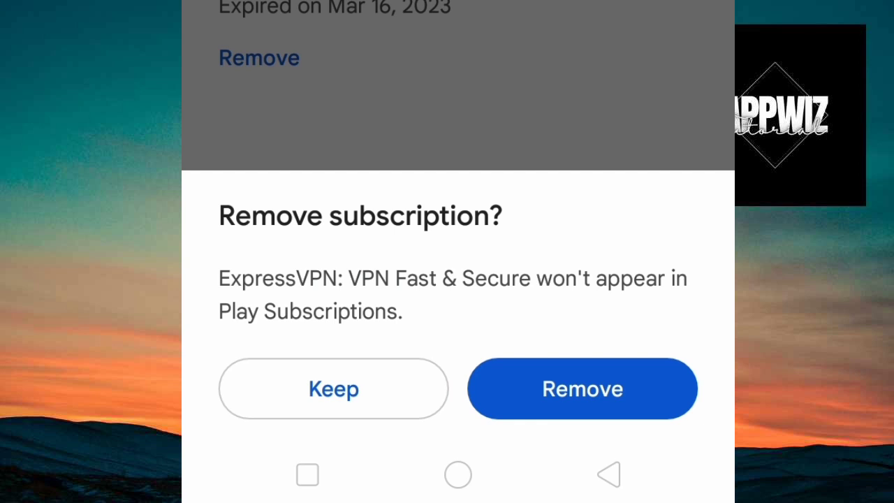
- Confirm removal of the expired ExpressVPN subscription in the dialog
{"action": "left_click", "coordinate": [582, 389]}
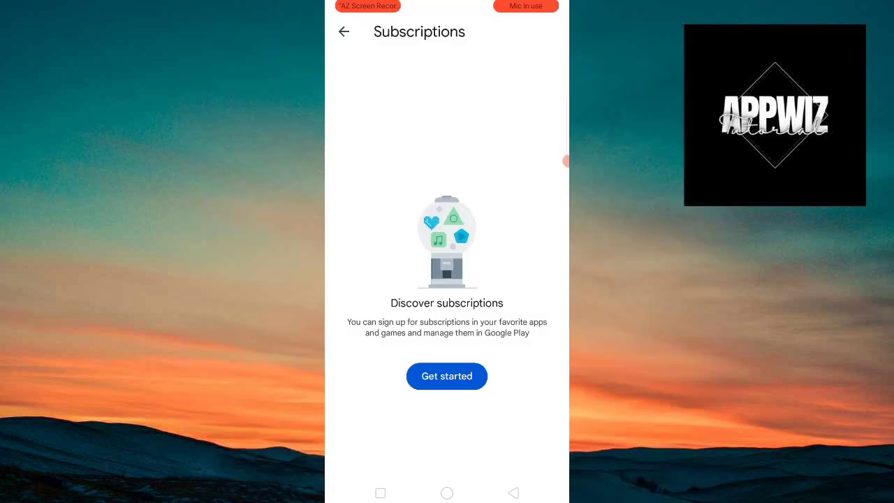